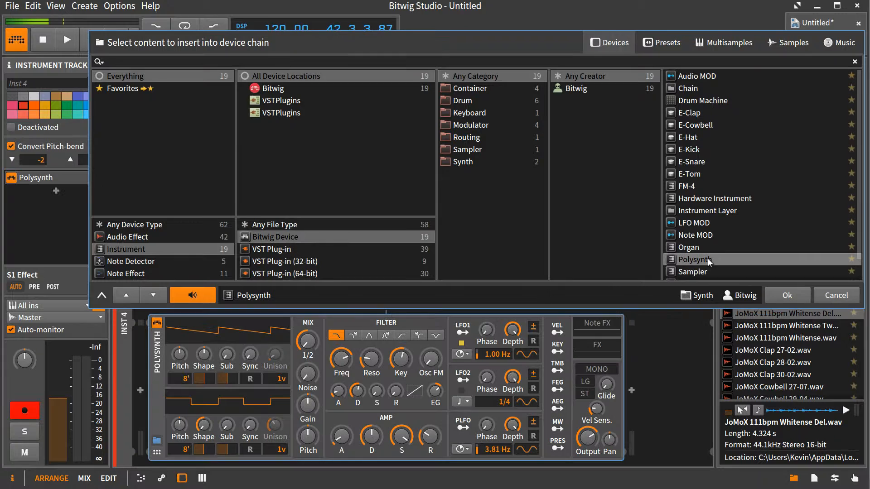
pyautogui.moveTo(348, 272)
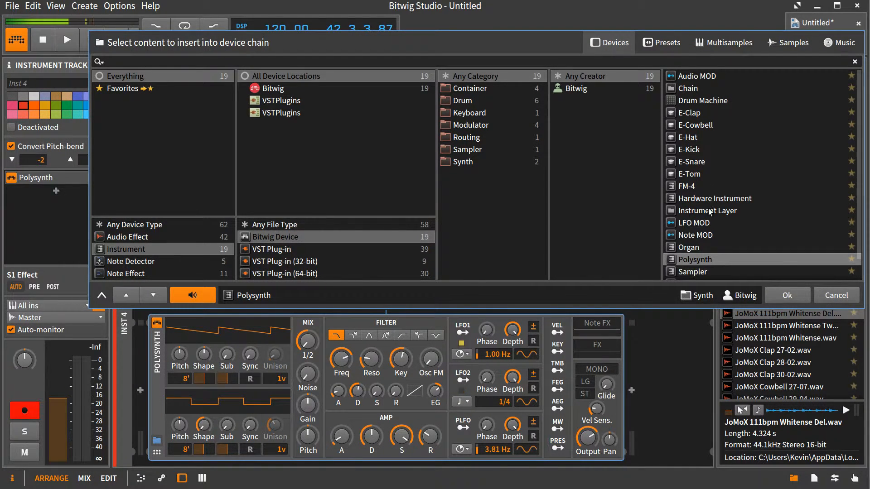
# Step: Swap Polysynth for an Instrument Layer with Audio MOD in its first layer, then choose Polysynth
pyautogui.click(706, 210)
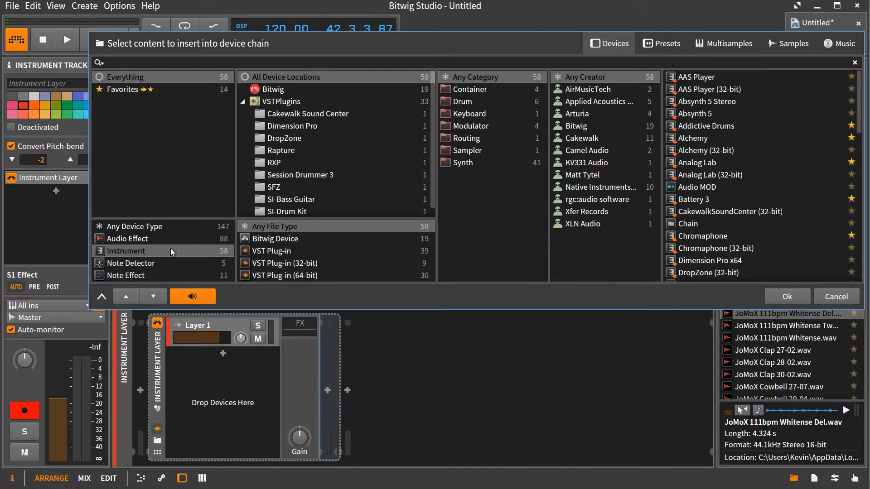
pyautogui.click(274, 239)
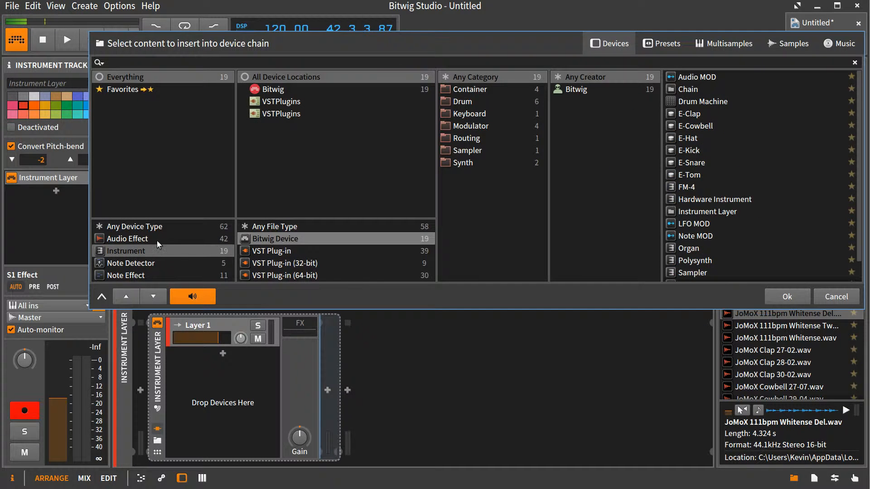
pyautogui.click(129, 239)
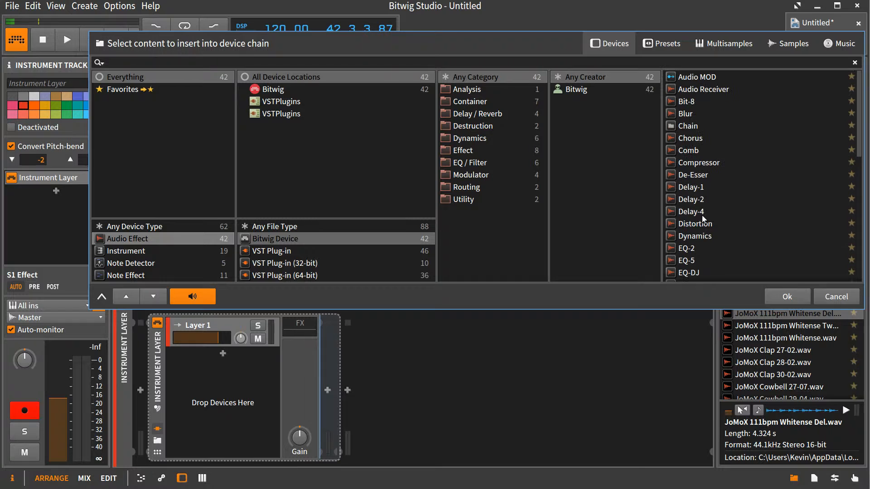
pyautogui.click(696, 76)
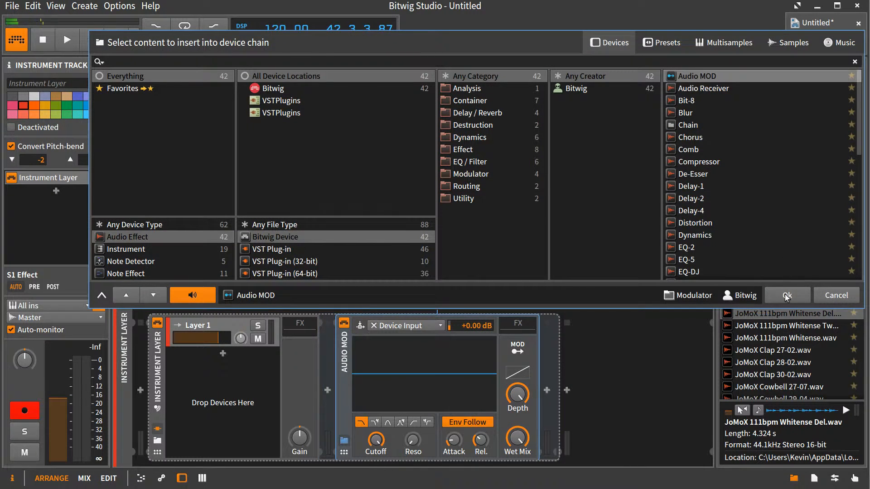
pyautogui.click(786, 295)
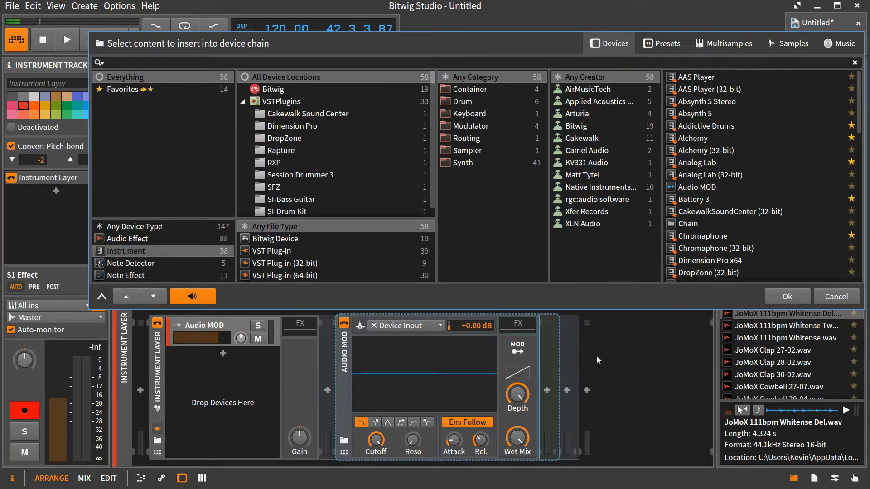
pyautogui.click(275, 239)
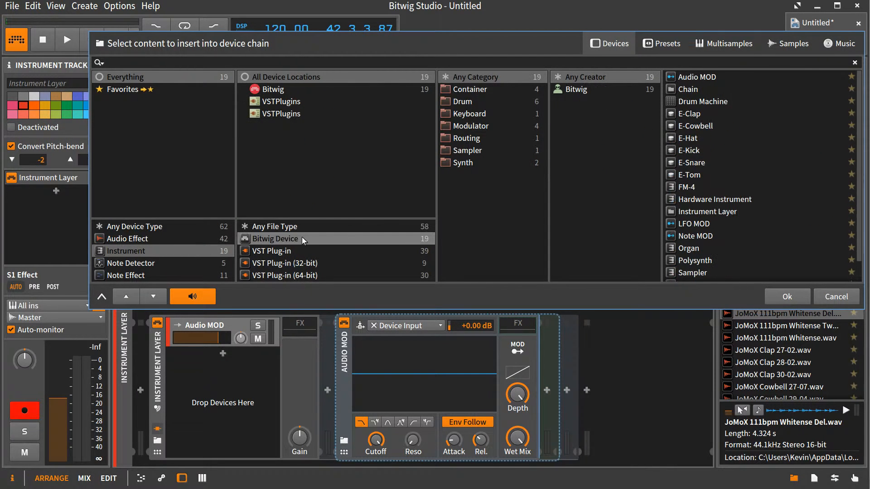
pyautogui.click(694, 259)
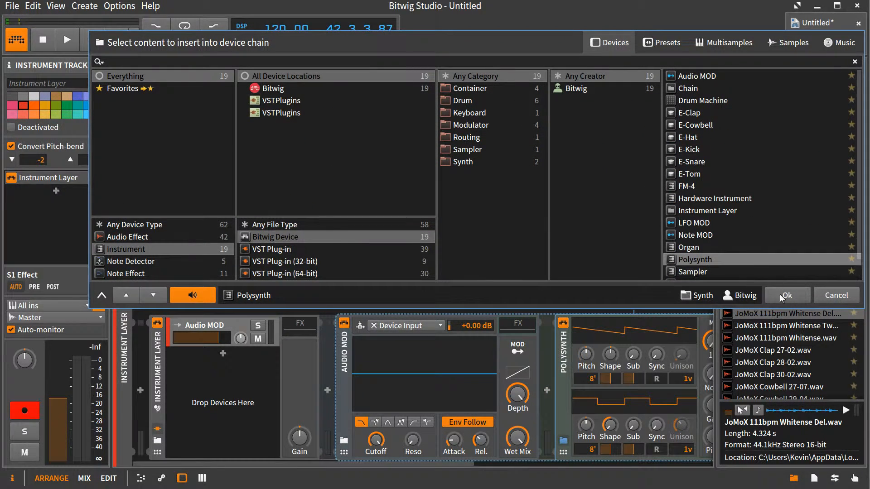
# Step: Create a second Instrument Layer chain and load a Polysynth into it
pyautogui.click(785, 295)
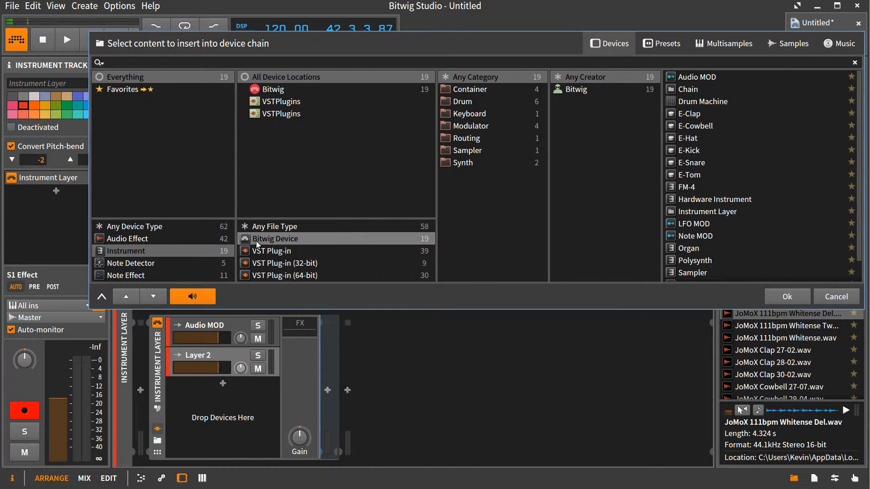
pyautogui.click(694, 259)
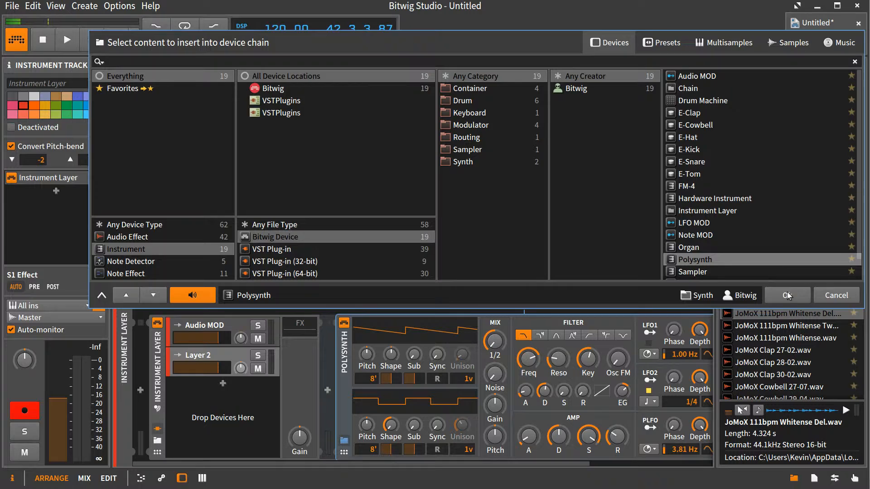
pyautogui.click(785, 295)
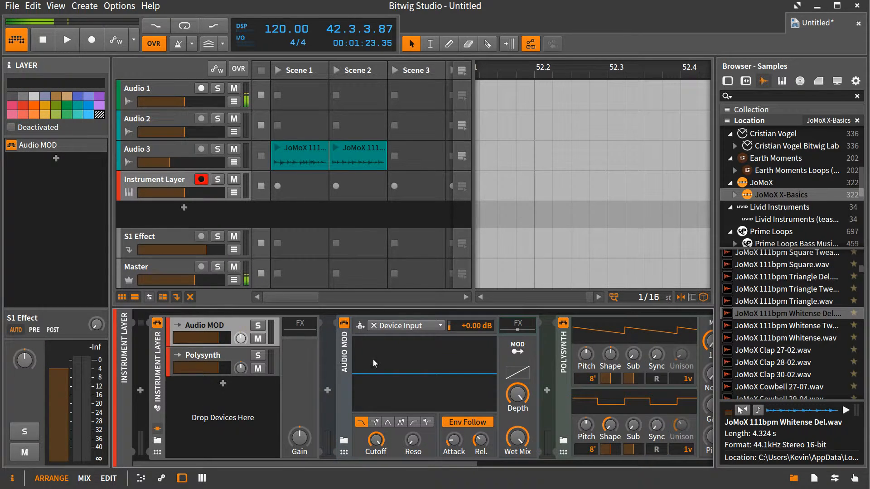
# Step: Set Audio MOD's Device Input to Instrument Layer Chains > Polysynth > Polysynth Out
pyautogui.click(406, 325)
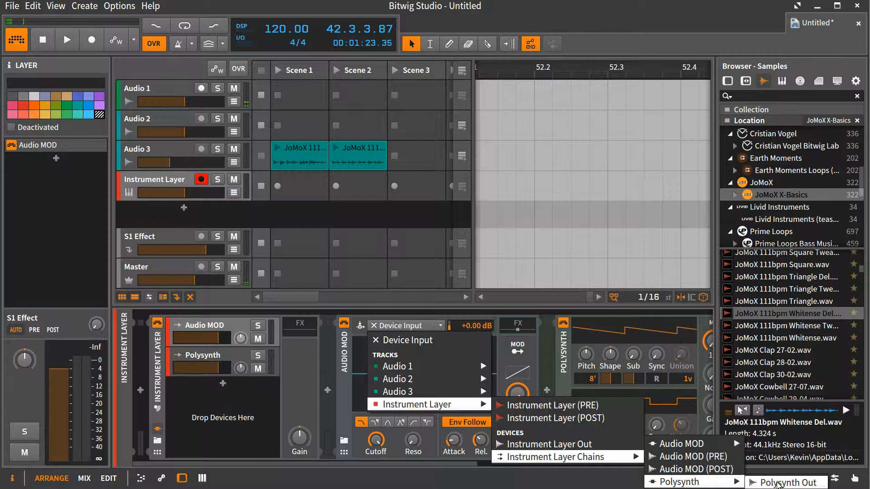
pyautogui.click(784, 482)
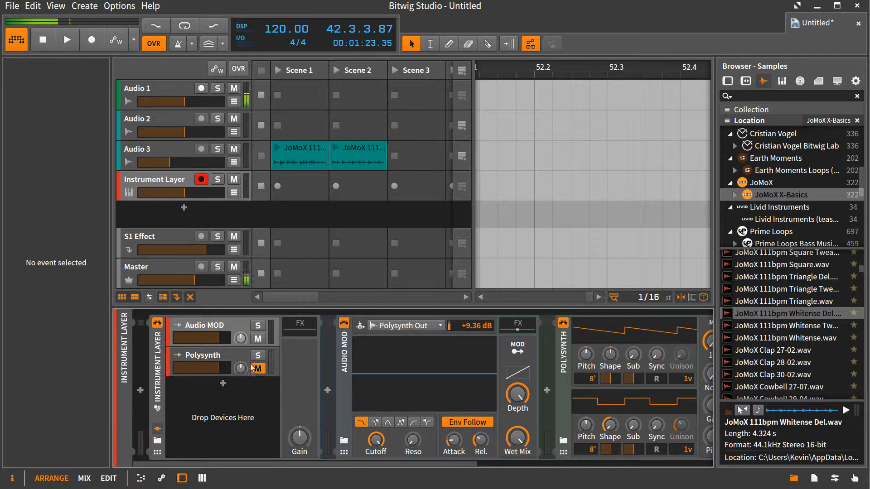
# Step: Mute the Polysynth layer and toggle Audio MOD's Env Follow
pyautogui.click(258, 368)
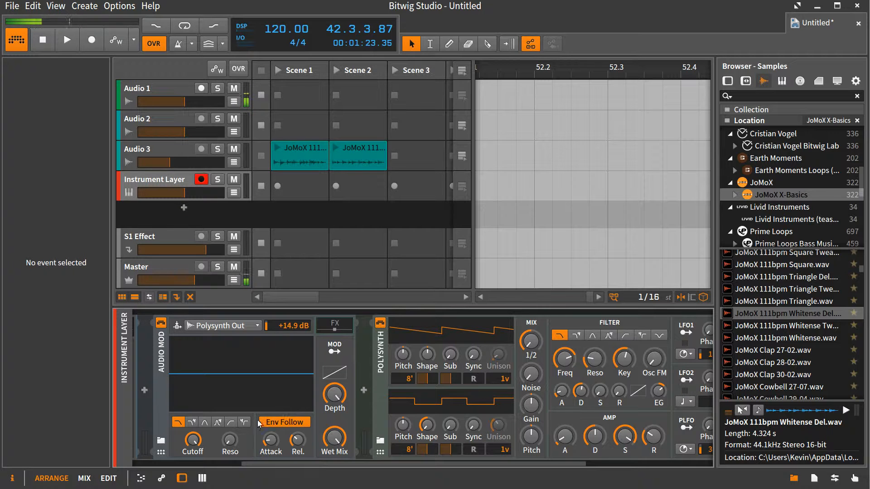
pyautogui.moveTo(283, 422)
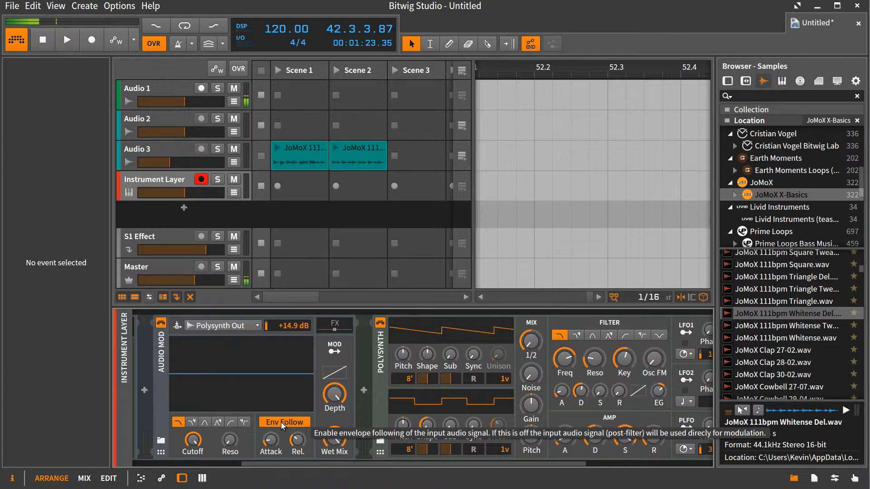
pyautogui.click(284, 422)
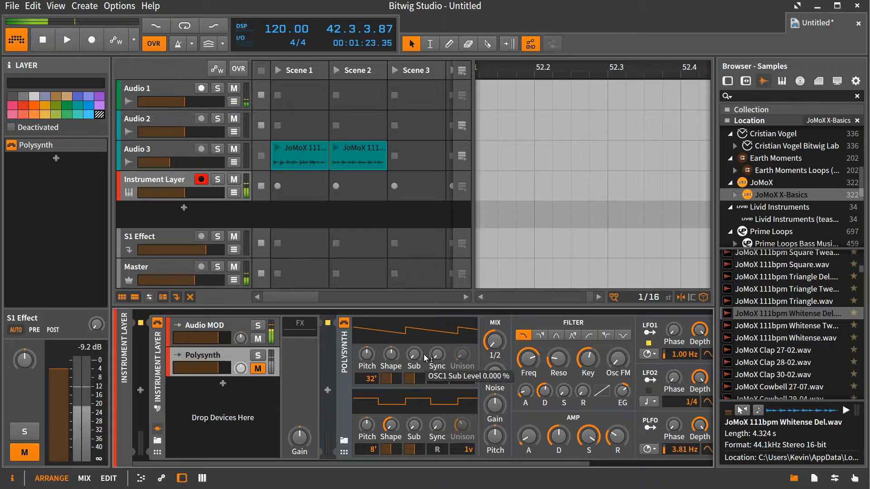
# Step: Give Polysynth OSC1 some sync, pitch 32' and shape -60%
pyautogui.moveTo(436, 356); pyautogui.dragTo(437, 338)
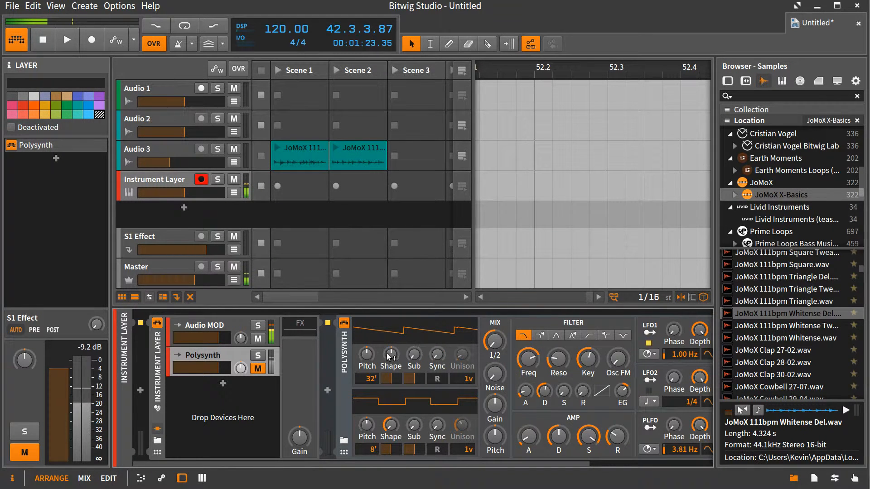
pyautogui.moveTo(390, 350); pyautogui.dragTo(390, 366)
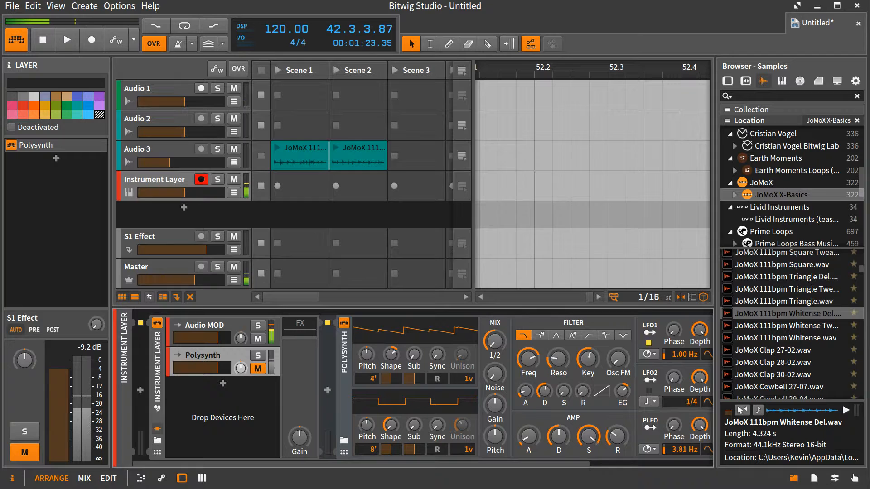
pyautogui.moveTo(435, 358); pyautogui.dragTo(435, 344)
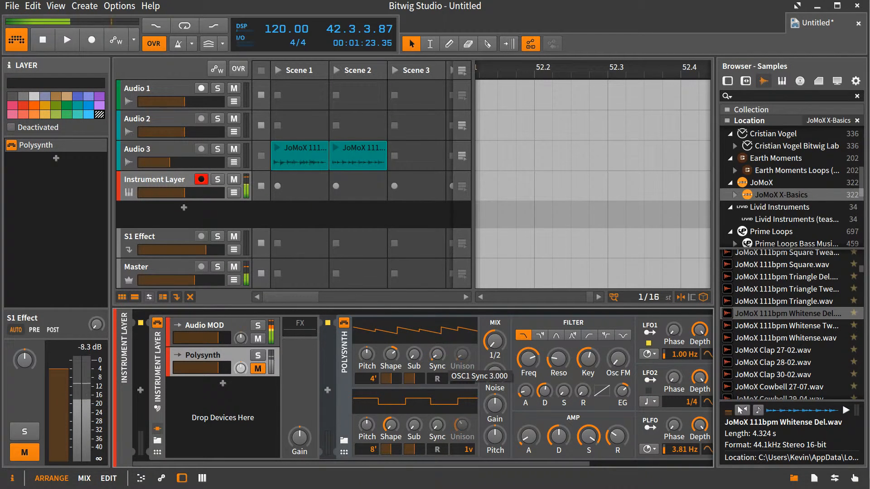
pyautogui.moveTo(435, 357); pyautogui.dragTo(435, 333)
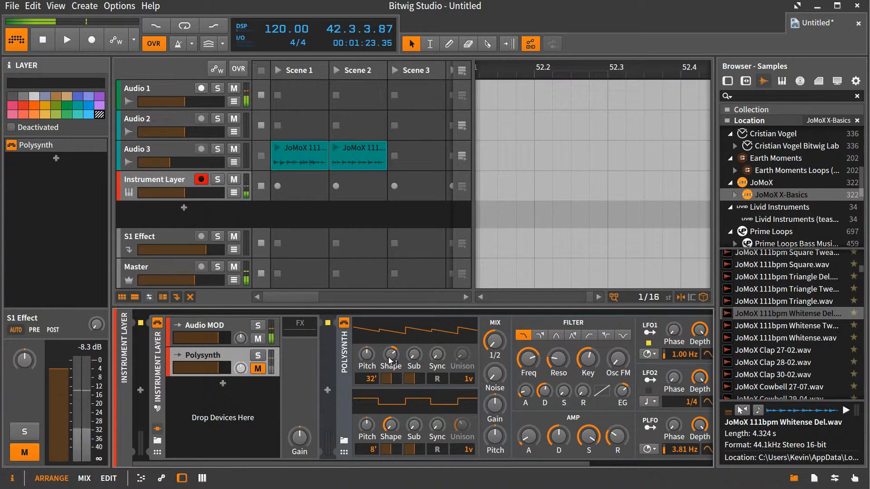
pyautogui.moveTo(389, 355); pyautogui.dragTo(390, 366)
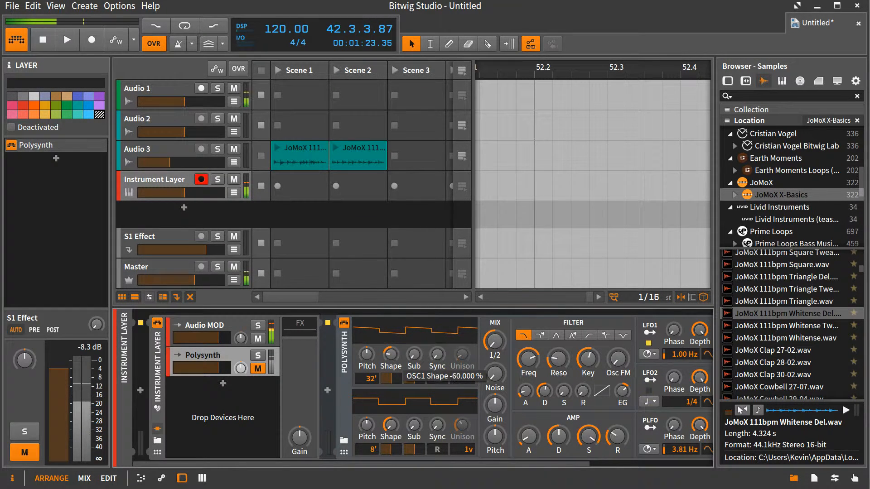
pyautogui.moveTo(390, 355); pyautogui.dragTo(389, 338)
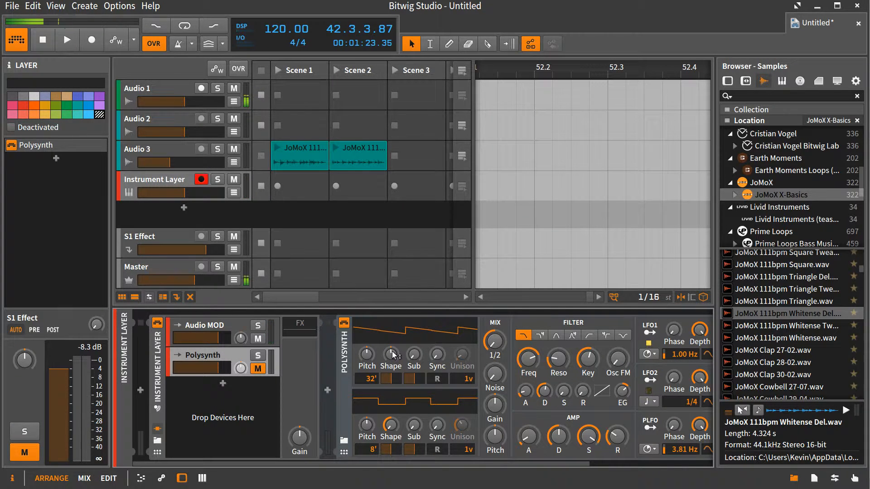
pyautogui.moveTo(391, 346); pyautogui.dragTo(391, 355)
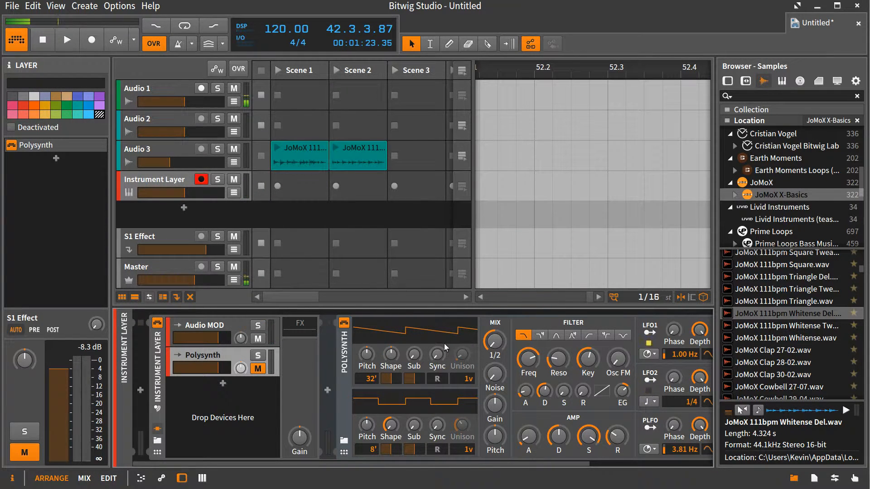
pyautogui.moveTo(462, 354)
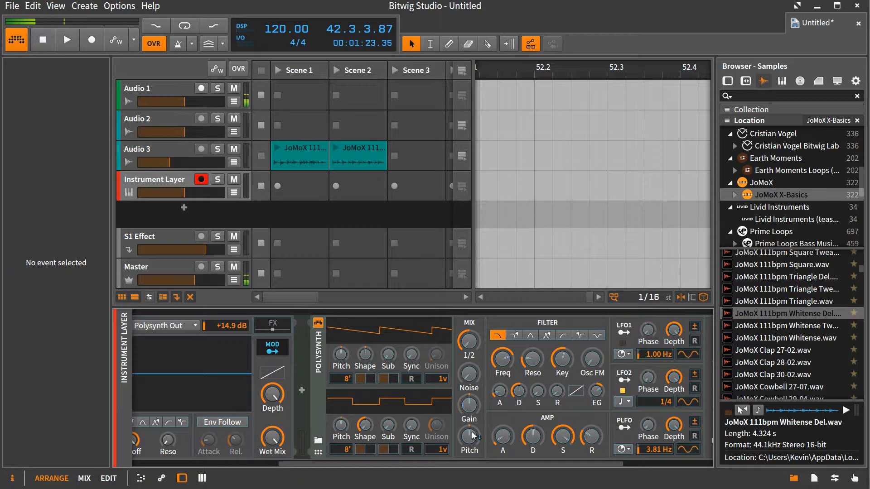
# Step: Turn Polysynth OSC1 Sync up to 12.000
pyautogui.moveTo(469, 435); pyautogui.dragTo(469, 444)
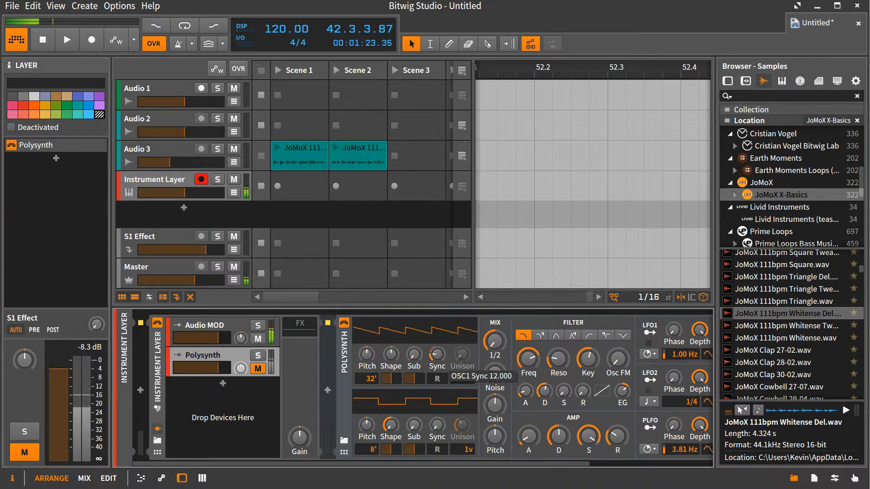
# Step: Sweep OSC1 Sync to about 49 and back to 0, with Audio MOD pitch modulation at -8.08
pyautogui.moveTo(437, 353); pyautogui.dragTo(440, 333)
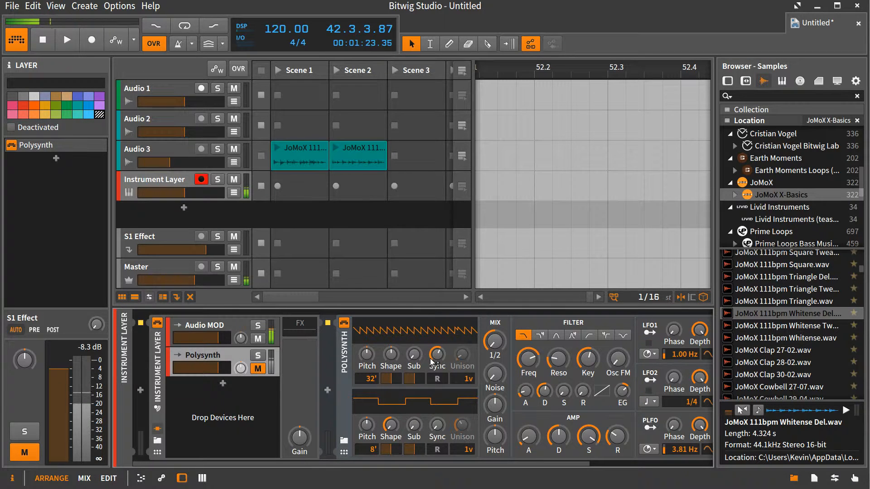
pyautogui.moveTo(437, 356); pyautogui.dragTo(437, 344)
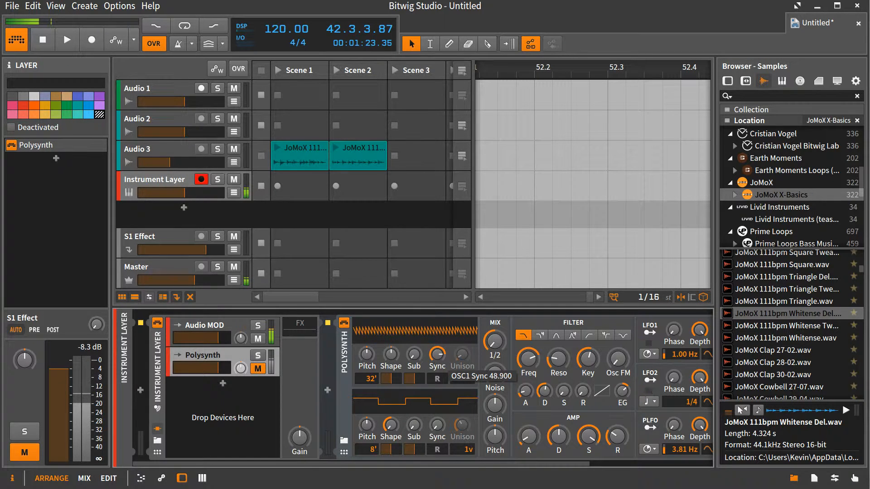
pyautogui.moveTo(436, 342); pyautogui.dragTo(436, 366)
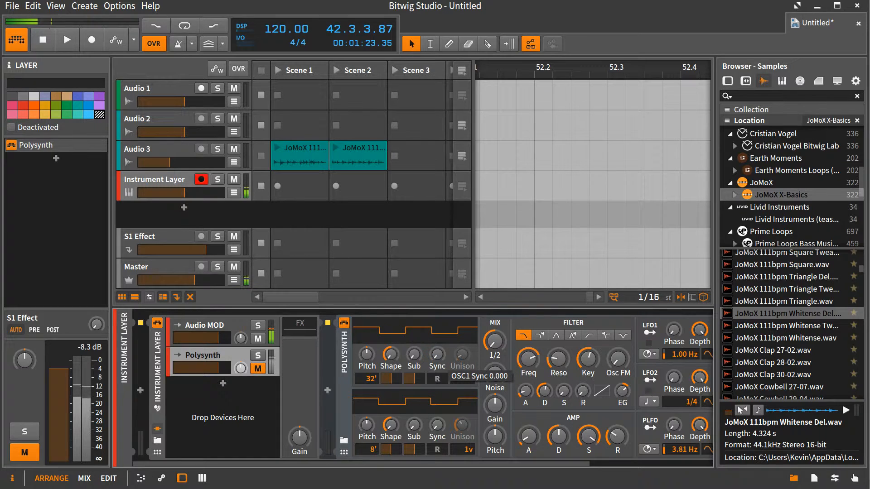
pyautogui.moveTo(437, 355); pyautogui.dragTo(437, 333)
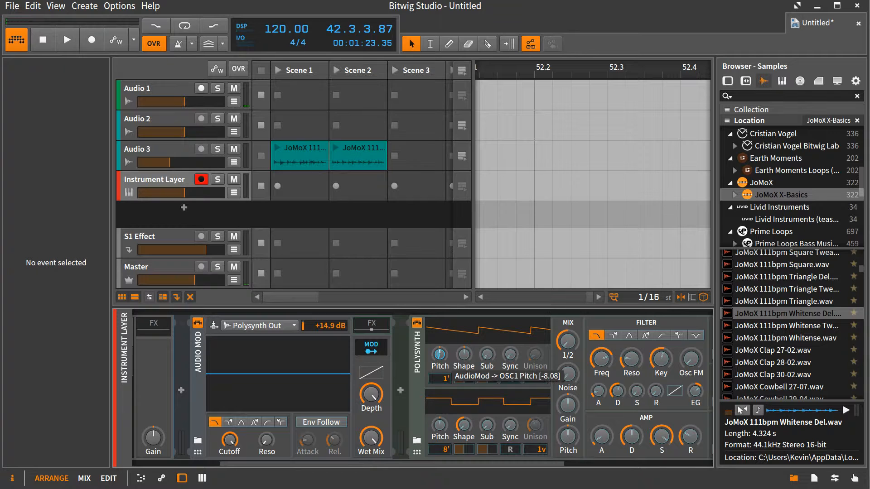
# Step: Select the Polysynth layer to show its Polysynth device settings
pyautogui.click(370, 347)
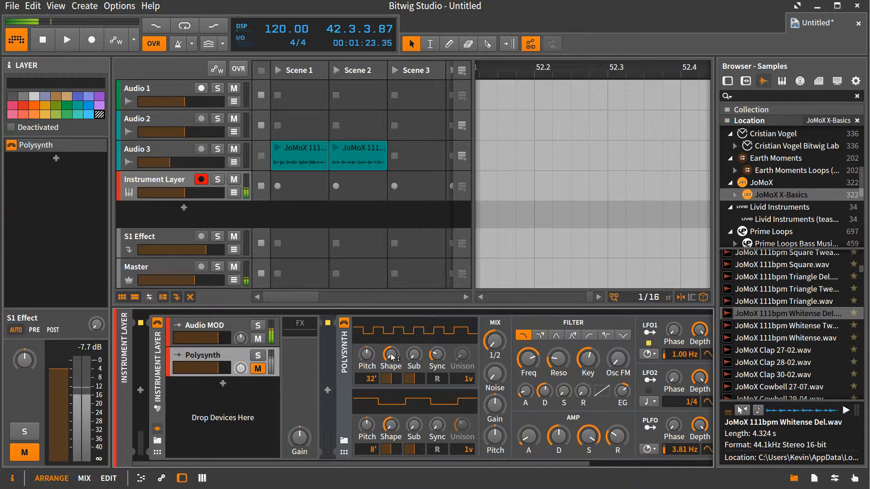
# Step: Raise Polysynth OSC1 Sync to 16.500
pyautogui.moveTo(389, 357); pyautogui.dragTo(390, 344)
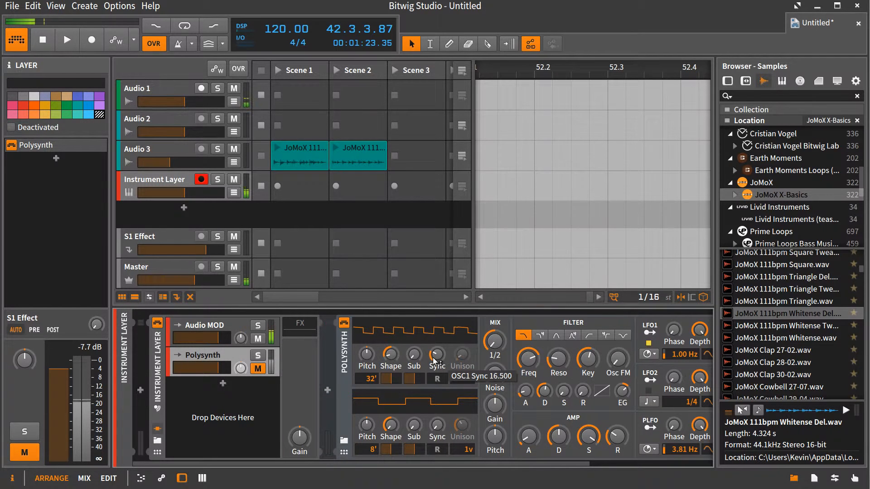
pyautogui.moveTo(348, 363)
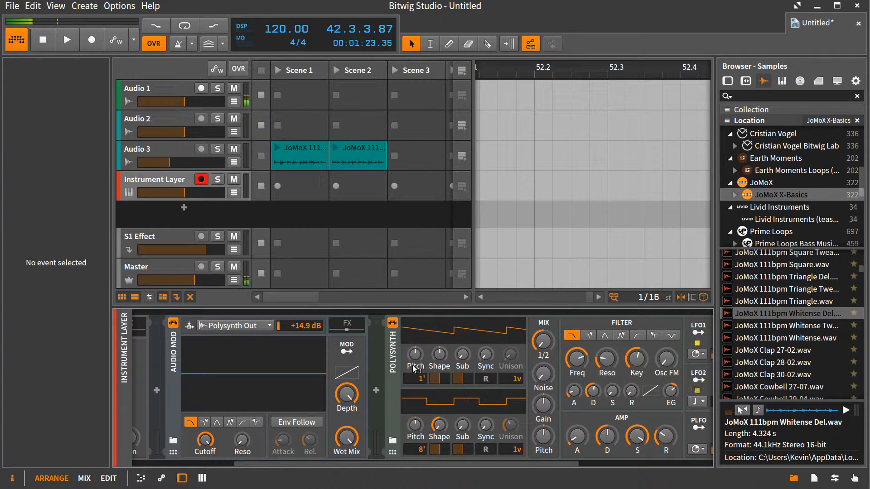
pyautogui.moveTo(414, 355)
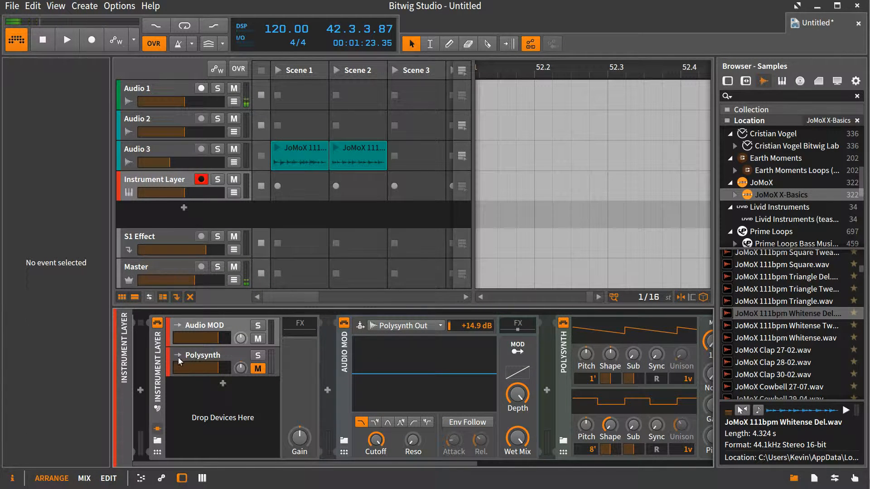
pyautogui.click(203, 355)
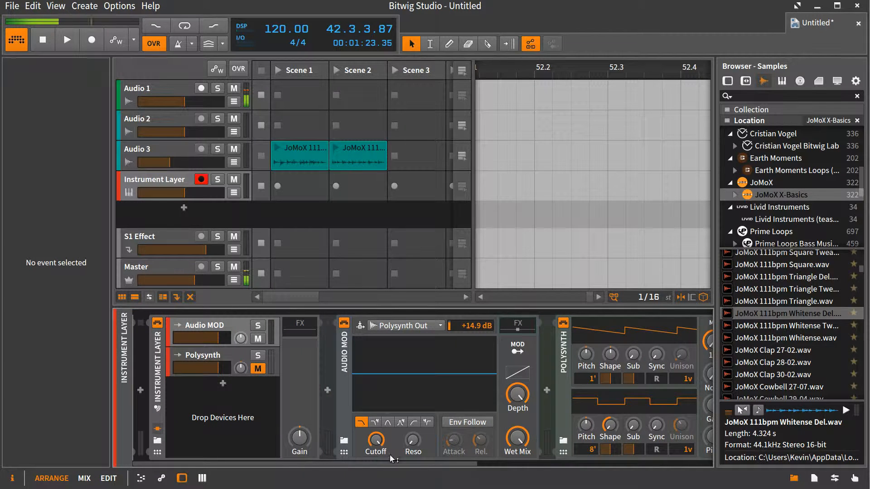
pyautogui.moveTo(358, 387)
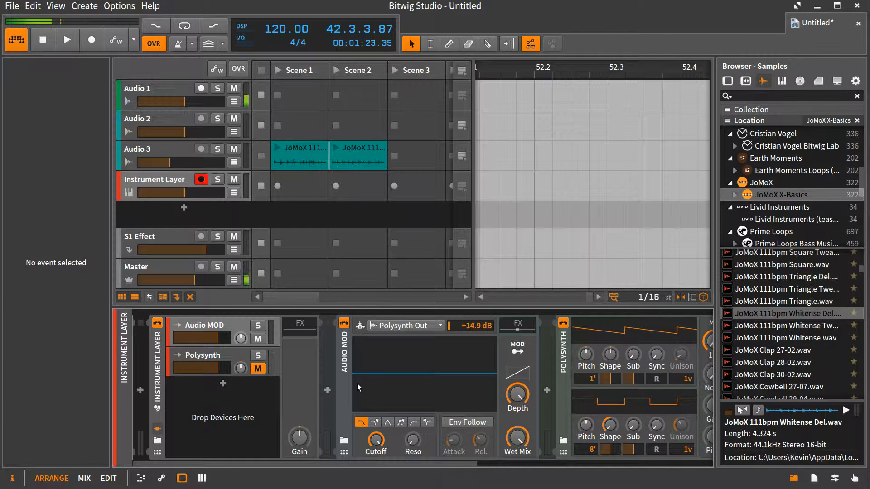